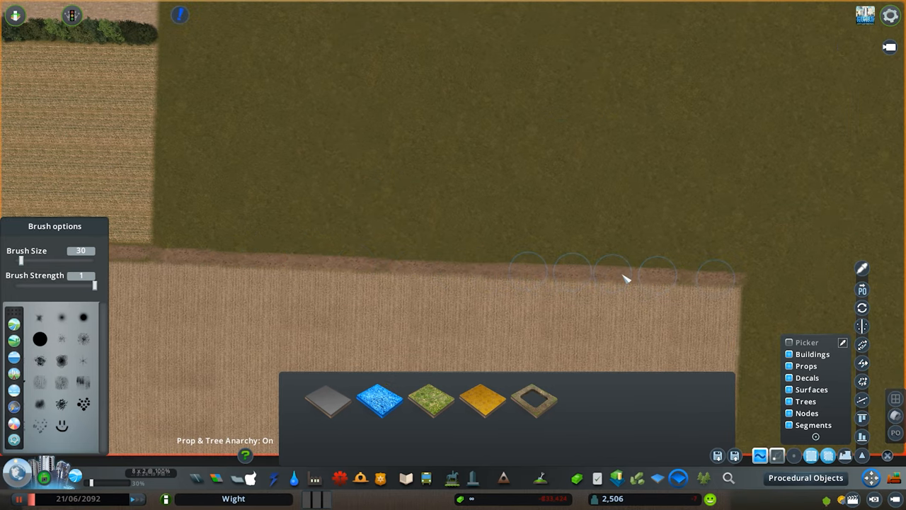
Search for the dirt surface to paint a worn strip along the field edge.
{"action": "type", "text": "dirt"}
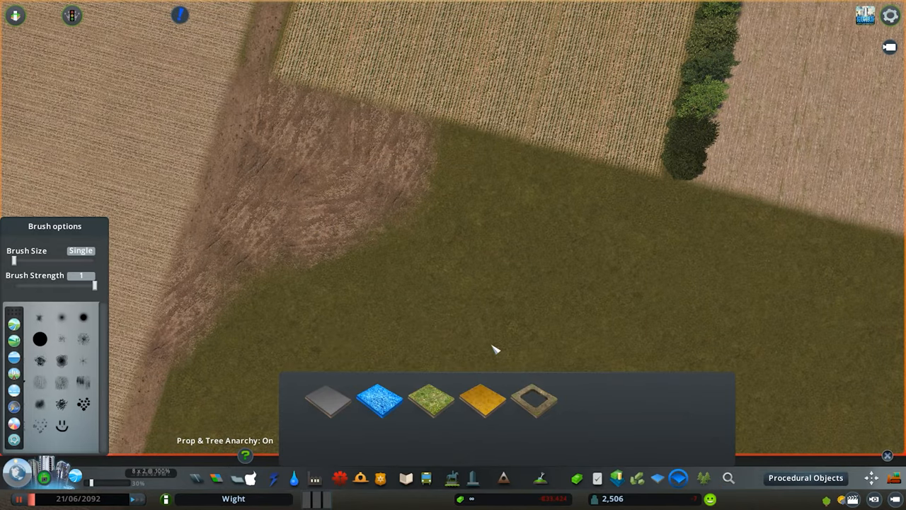
{"action": "mouse_move", "coordinate": [333, 157]}
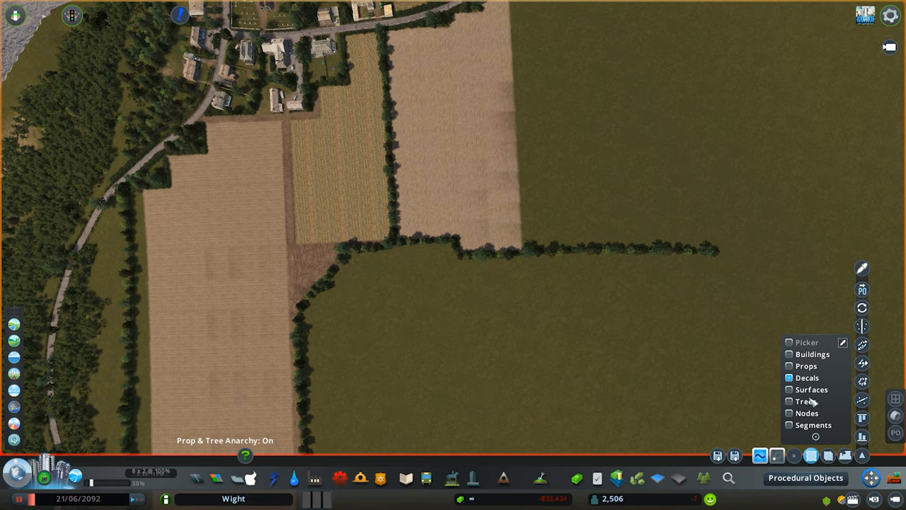
Enable Trees in the Procedural Objects selection filter alongside decals.
{"action": "left_click", "coordinate": [789, 401]}
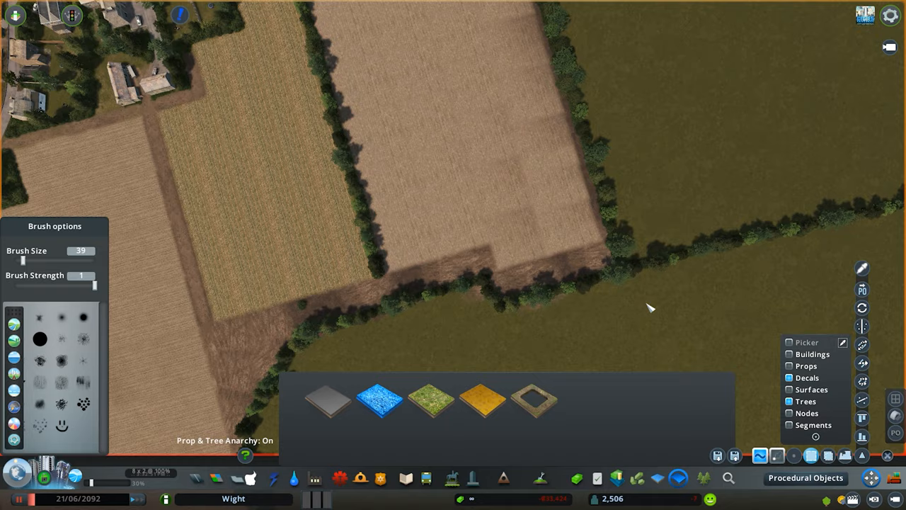
{"action": "mouse_move", "coordinate": [752, 263]}
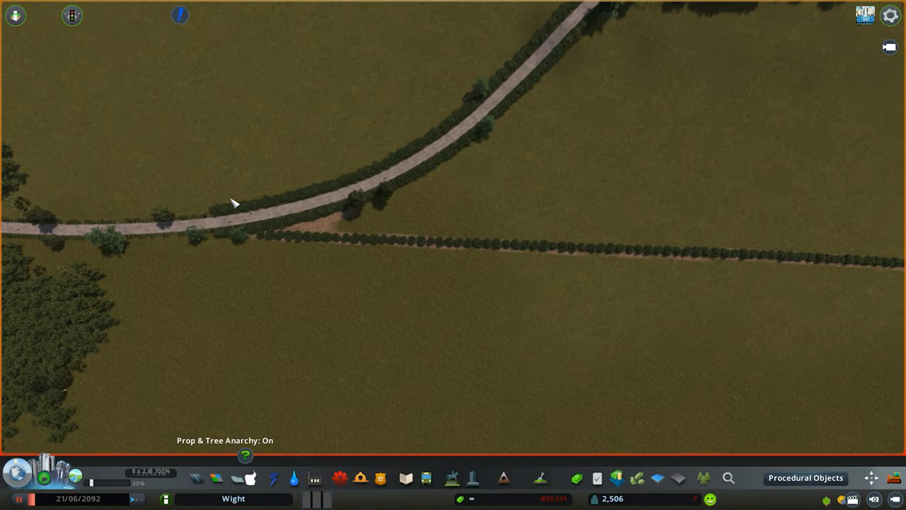
Drag a Decal Dirt patch across the hedged field corner, then search for gate.
{"action": "left_click", "coordinate": [805, 477]}
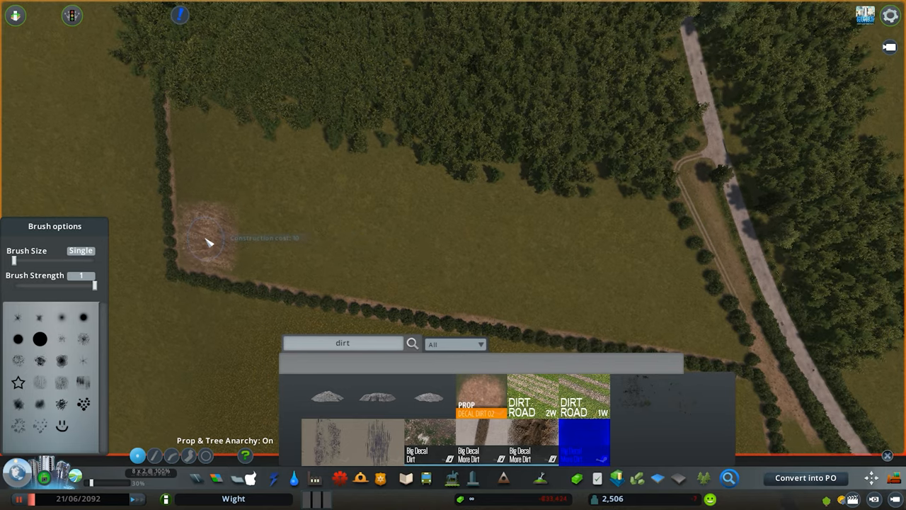
{"action": "left_click_drag", "start_coordinate": [209, 244], "coordinate": [683, 287]}
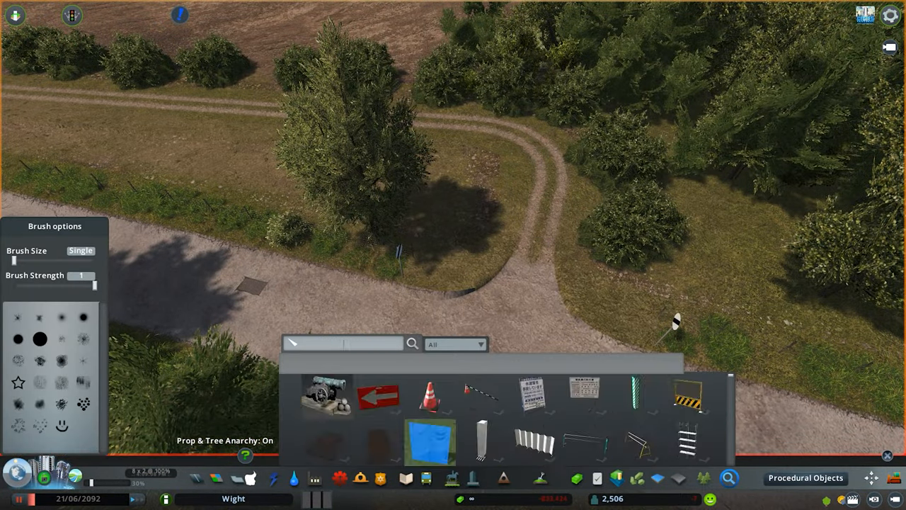
{"action": "type", "text": "gate"}
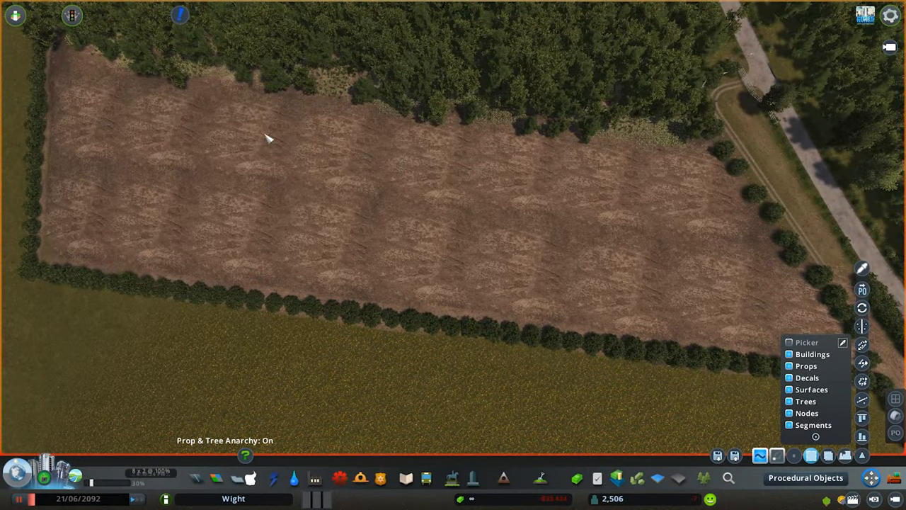
{"action": "mouse_move", "coordinate": [536, 175]}
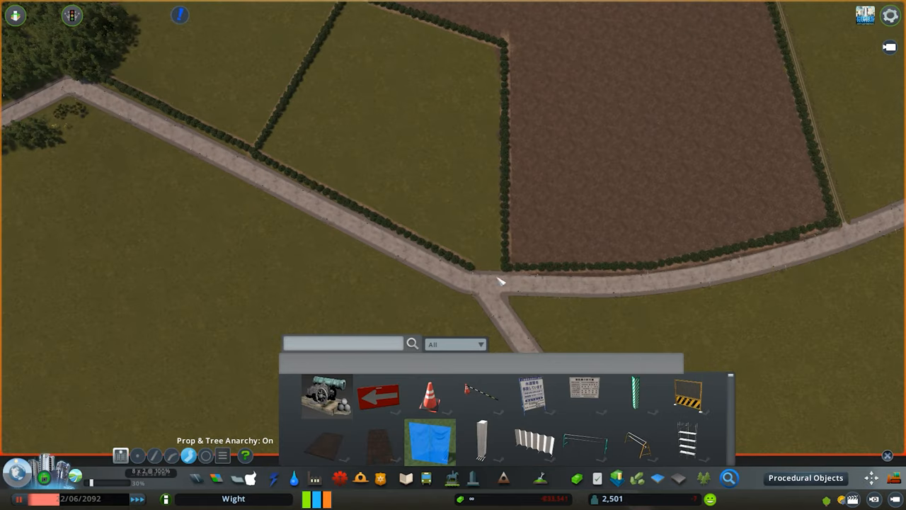
Place two Decal Dirt 02 patches on the grass beside the ploughed field.
{"action": "type", "text": "dirt"}
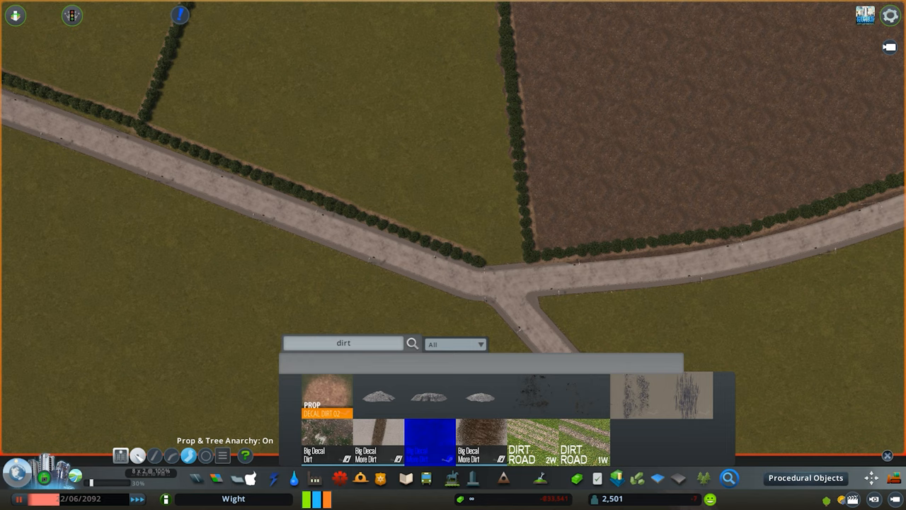
{"action": "left_click", "coordinate": [495, 233]}
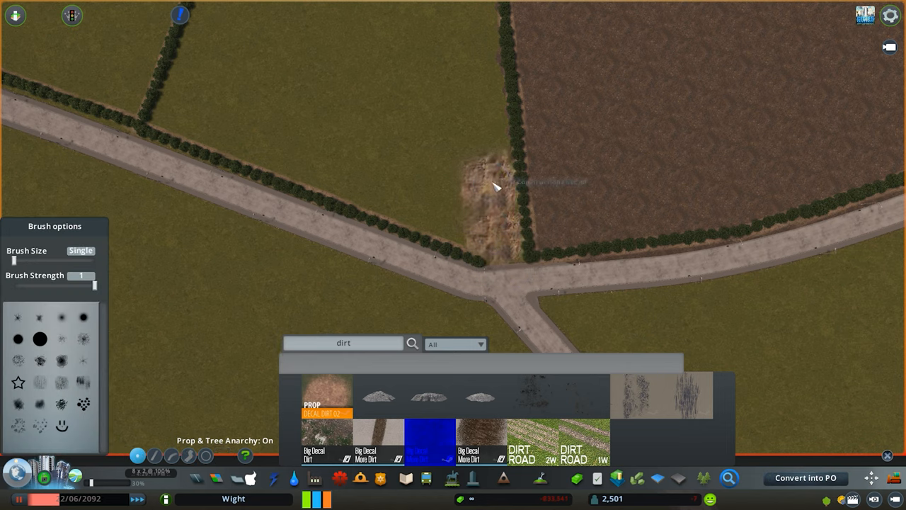
{"action": "left_click", "coordinate": [395, 154]}
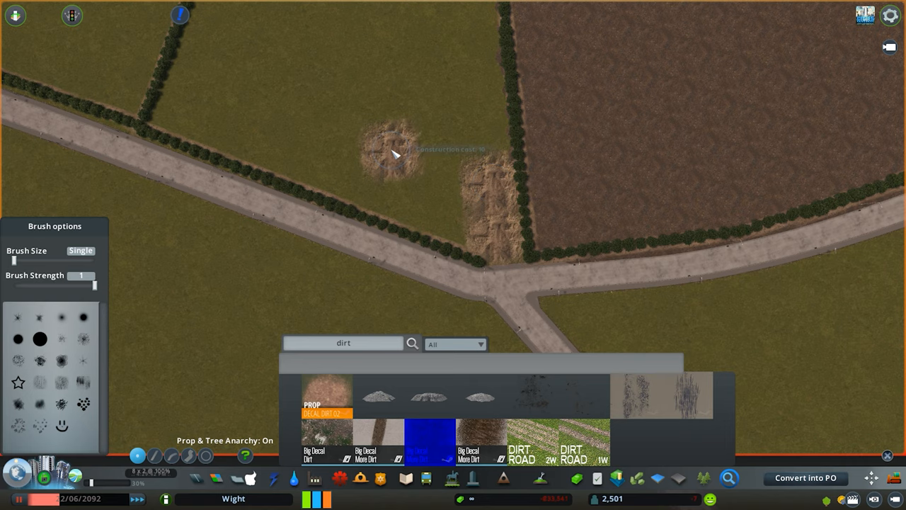